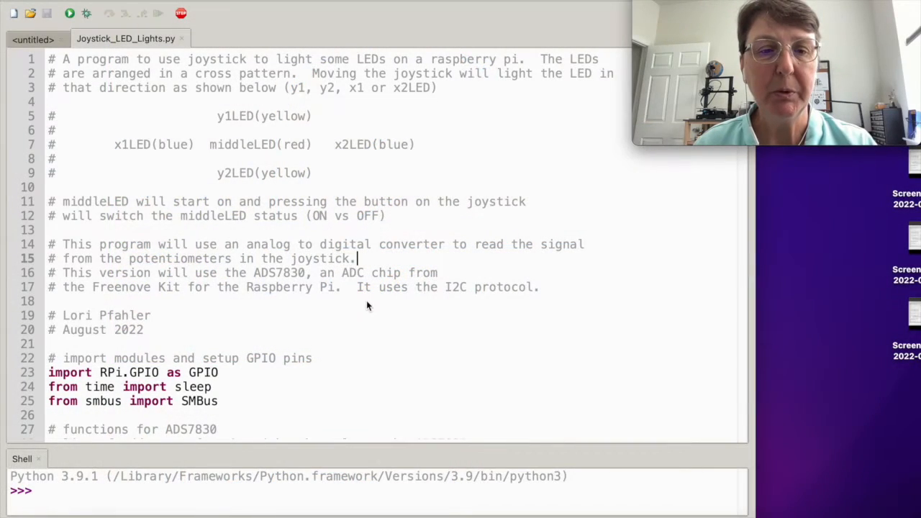
Scroll past the header and imports to the read_ads7830 function and button pin setup
{"action": "scroll", "scroll_direction": "down", "scroll_amount": 3}
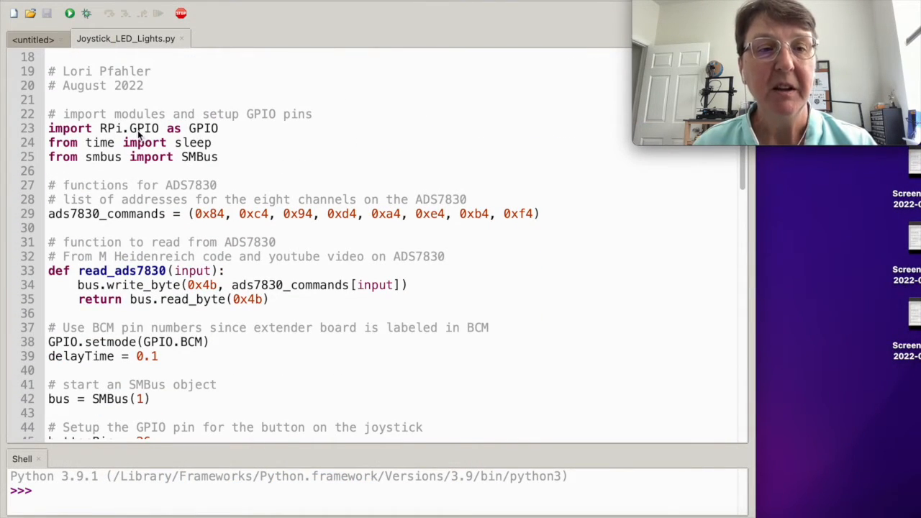
{"action": "mouse_move", "coordinate": [115, 157]}
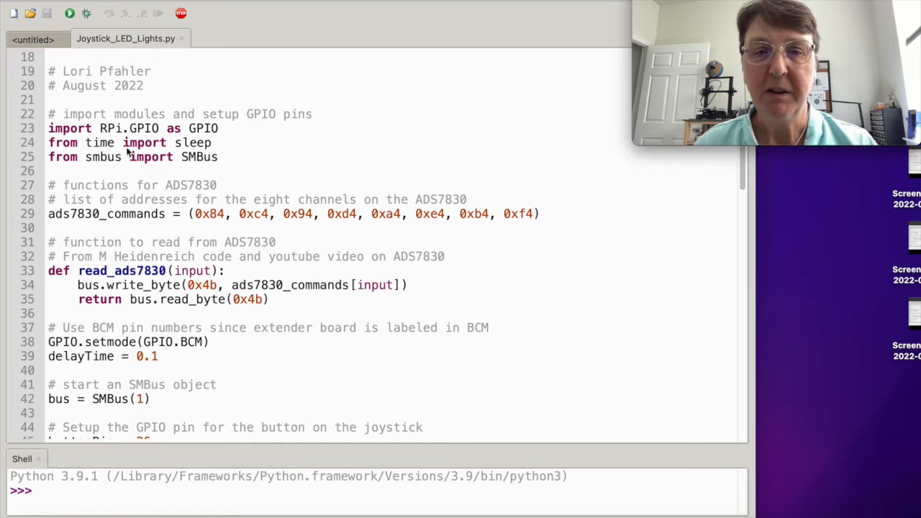
{"action": "mouse_move", "coordinate": [120, 170]}
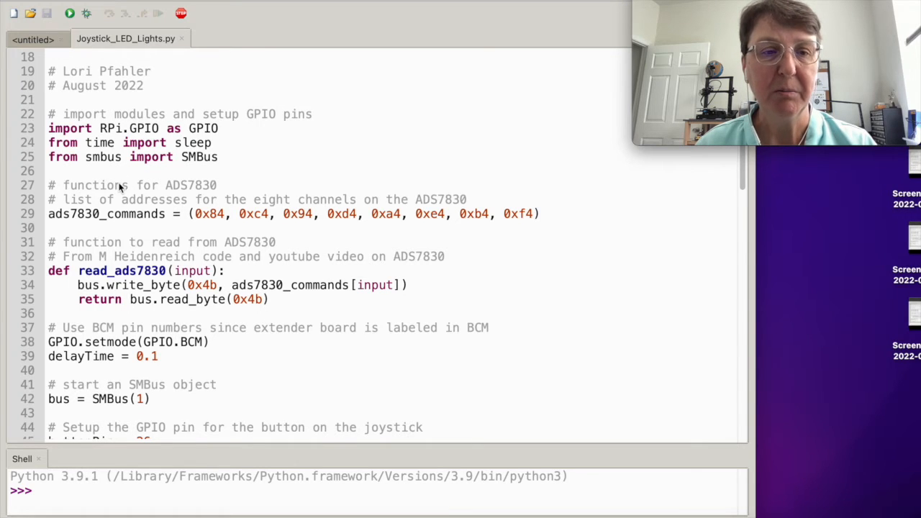
{"action": "scroll", "scroll_direction": "down", "scroll_amount": 3}
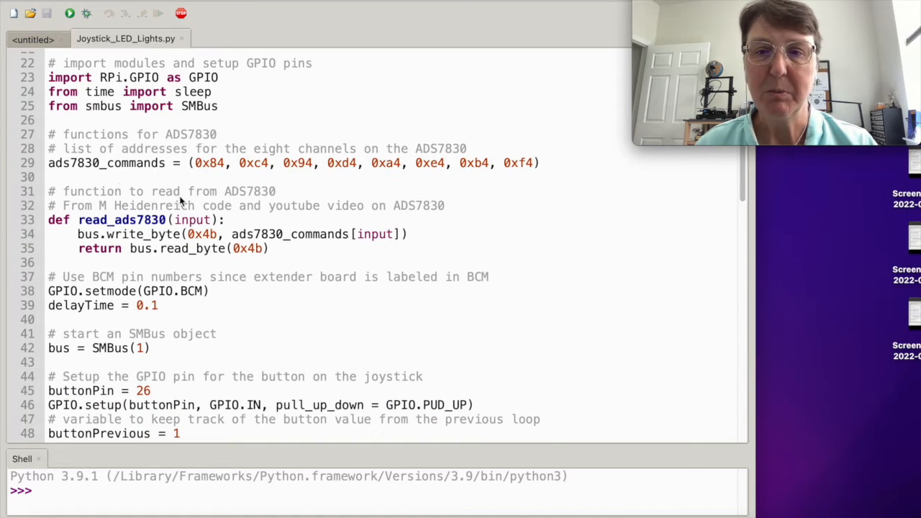
{"action": "mouse_move", "coordinate": [249, 171]}
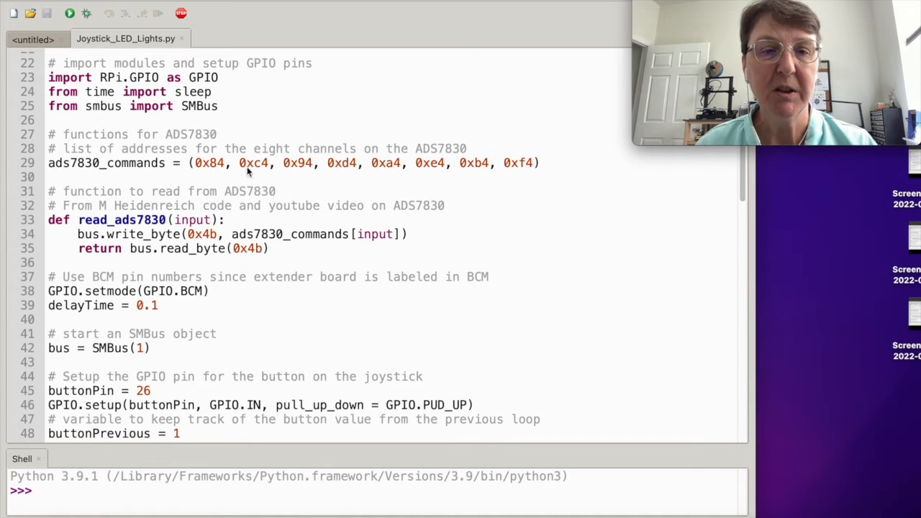
{"action": "mouse_move", "coordinate": [349, 176]}
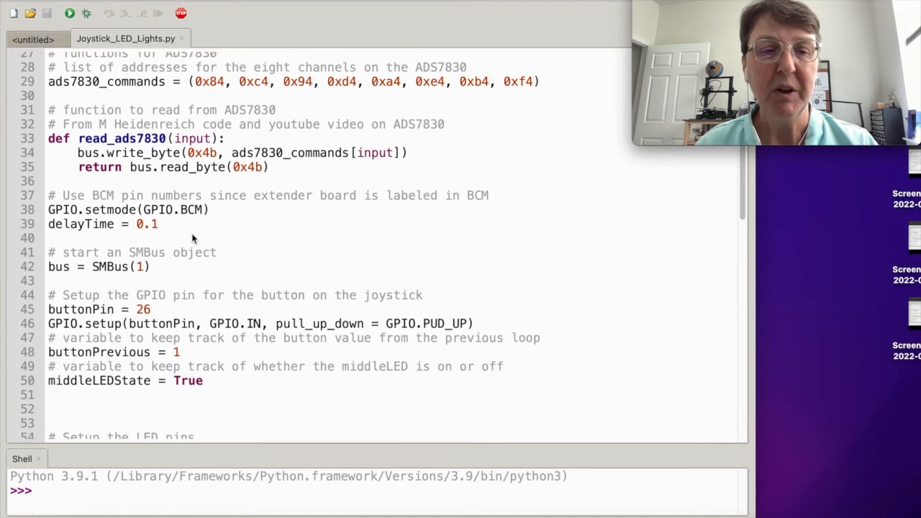
Scroll down to the buttonPrevious and middleLEDState variables and the LED pin setup
{"action": "scroll", "scroll_direction": "down", "scroll_amount": 3}
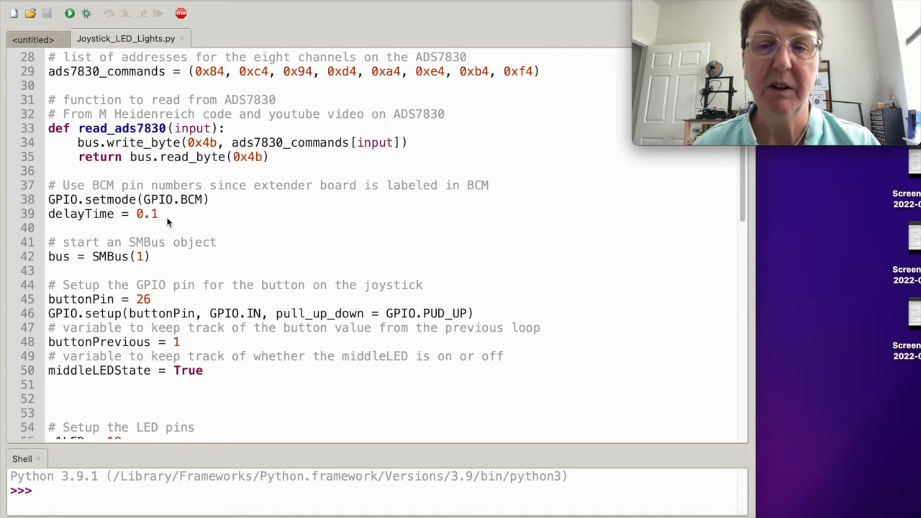
{"action": "scroll", "scroll_direction": "down", "scroll_amount": 3}
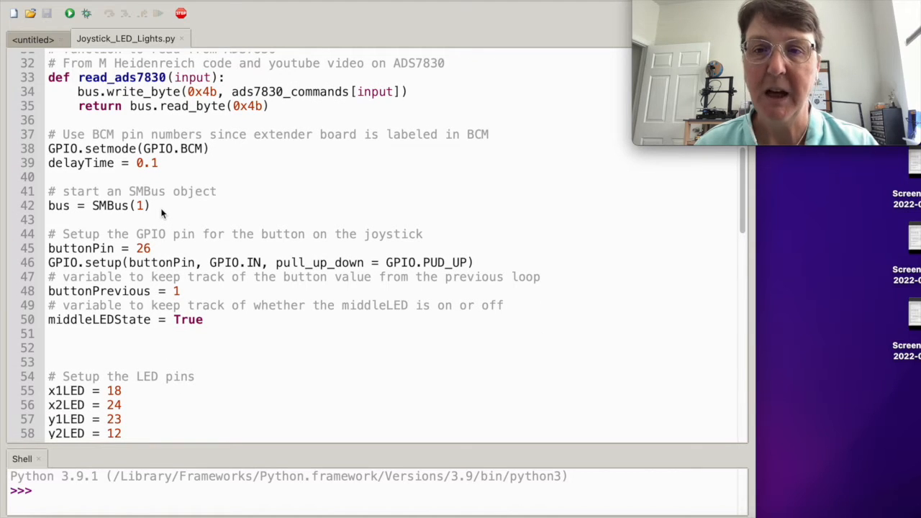
{"action": "scroll", "scroll_direction": "down", "scroll_amount": 3}
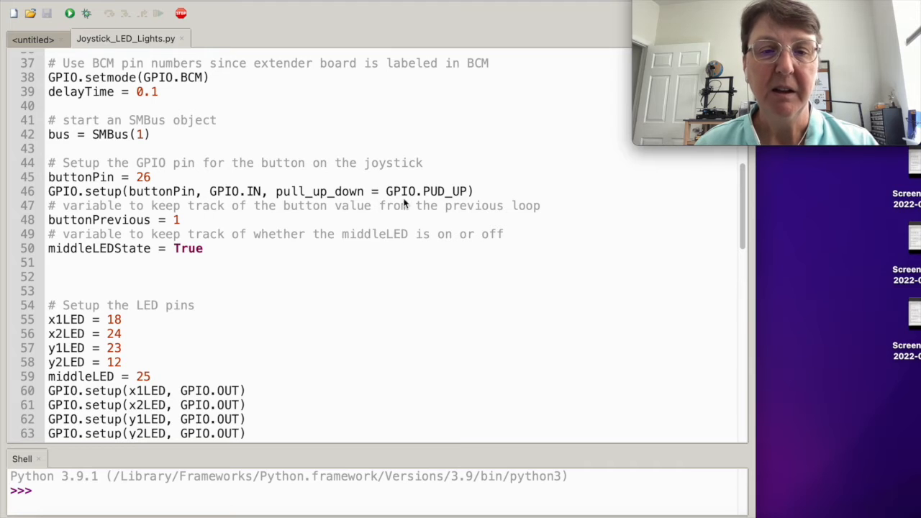
{"action": "mouse_move", "coordinate": [432, 194]}
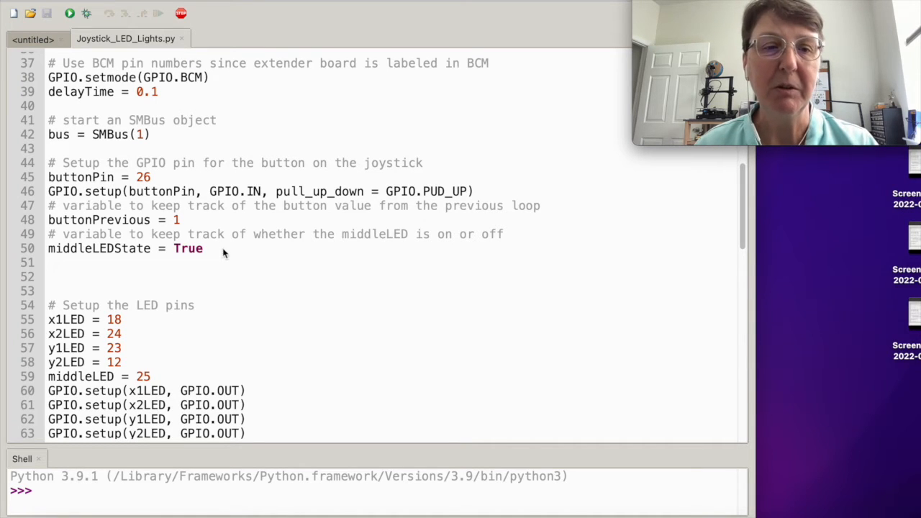
{"action": "mouse_move", "coordinate": [204, 223]}
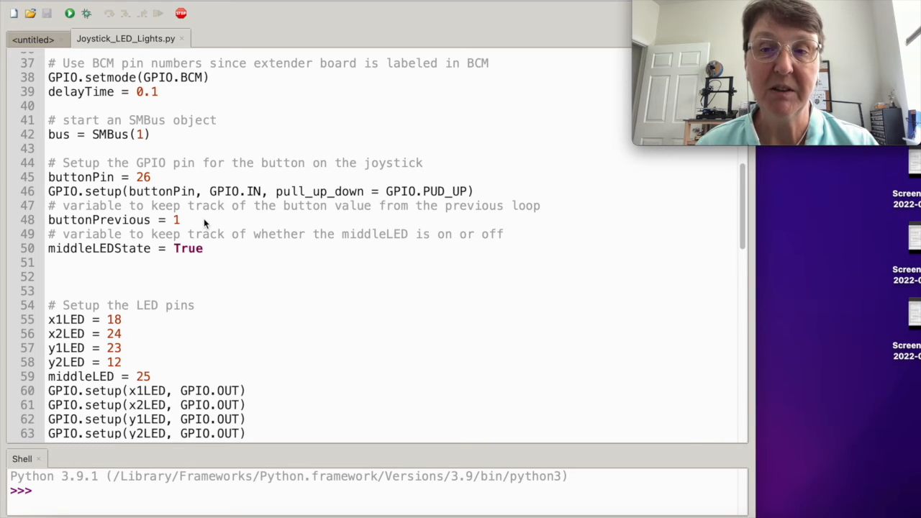
{"action": "mouse_move", "coordinate": [233, 259]}
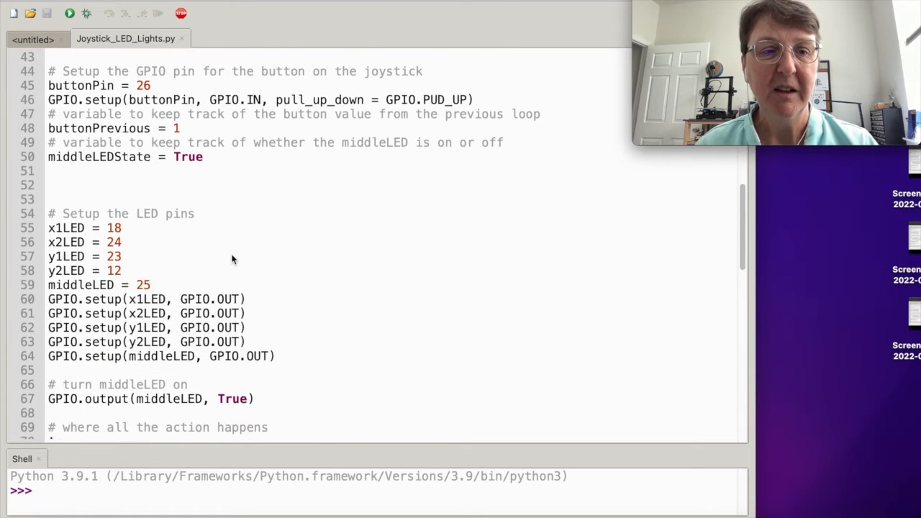
{"action": "scroll", "scroll_direction": "down", "scroll_amount": 3}
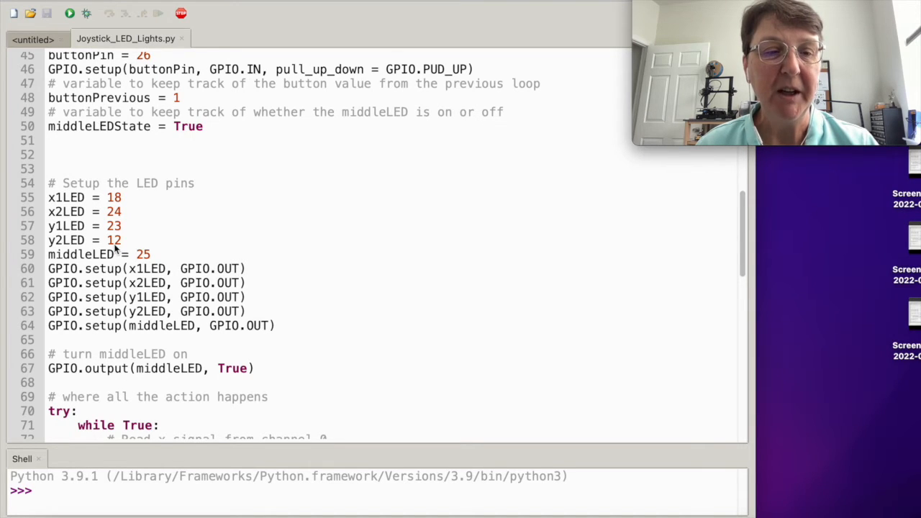
{"action": "mouse_move", "coordinate": [130, 264]}
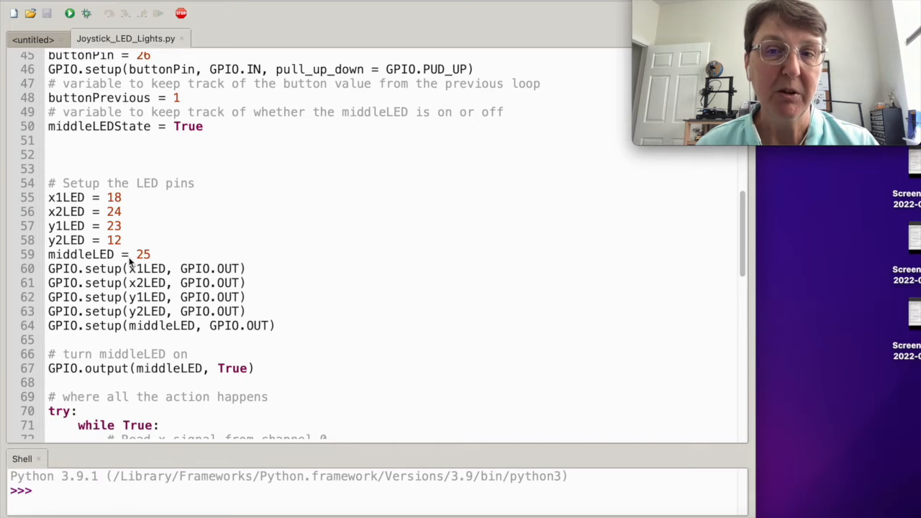
Scroll to the while True loop reading x and y channels with read_ads7830
{"action": "scroll", "scroll_direction": "down", "scroll_amount": 3}
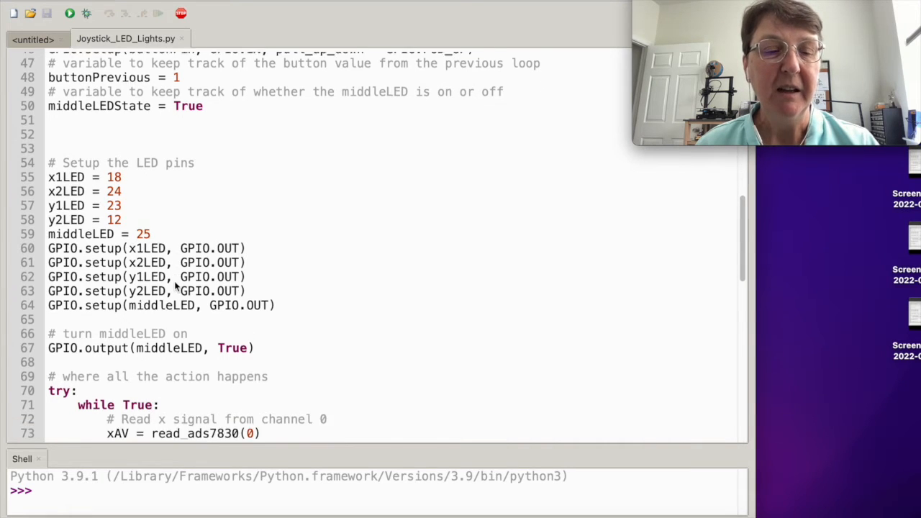
{"action": "scroll", "scroll_direction": "down", "scroll_amount": 3}
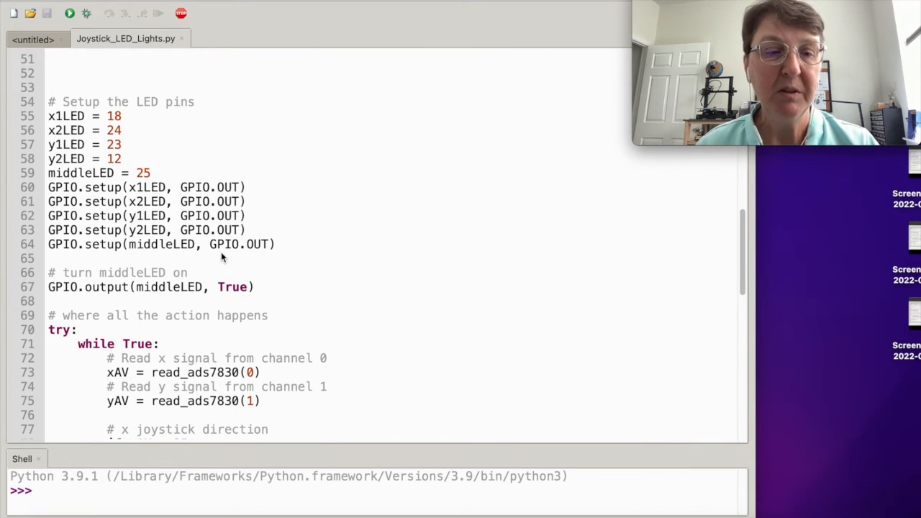
{"action": "scroll", "scroll_direction": "down", "scroll_amount": 3}
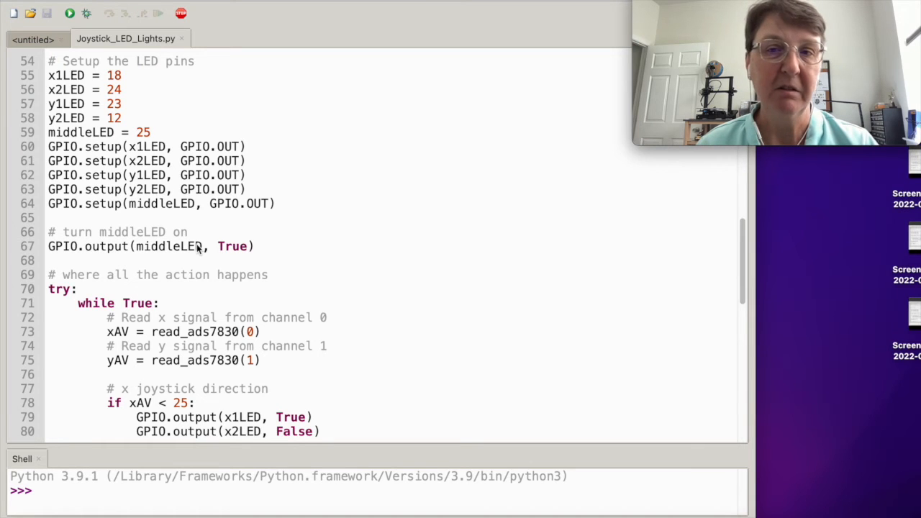
{"action": "scroll", "scroll_direction": "down", "scroll_amount": 3}
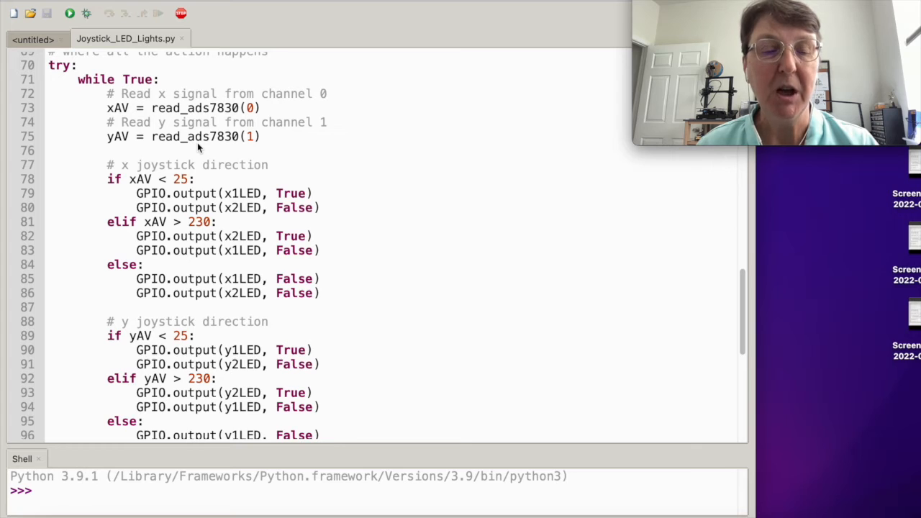
{"action": "mouse_move", "coordinate": [200, 142]}
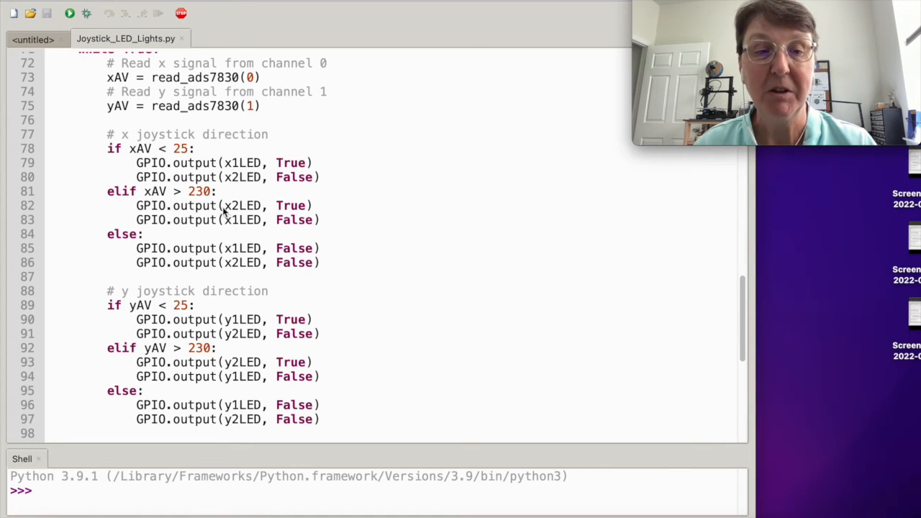
{"action": "mouse_move", "coordinate": [259, 209]}
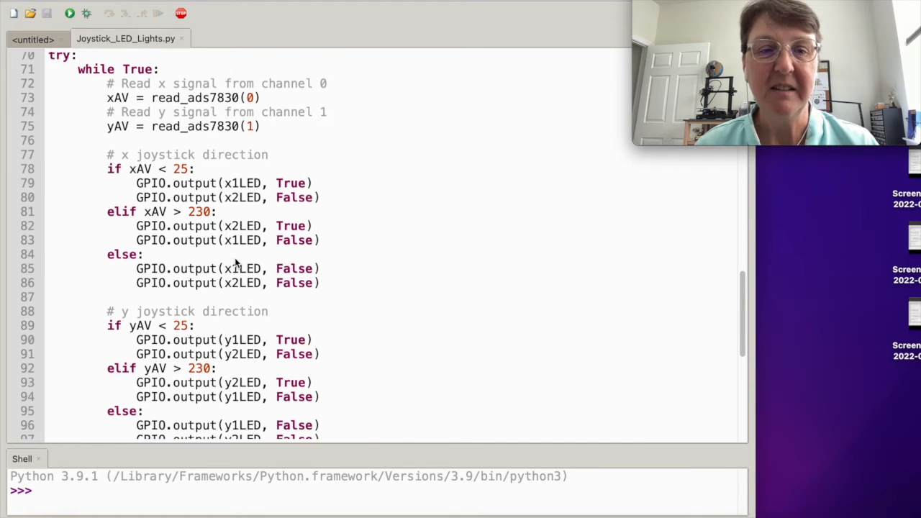
Scroll to the end showing the middle-LED toggle, value printout and KeyboardInterrupt cleanup
{"action": "scroll", "scroll_direction": "down", "scroll_amount": 3}
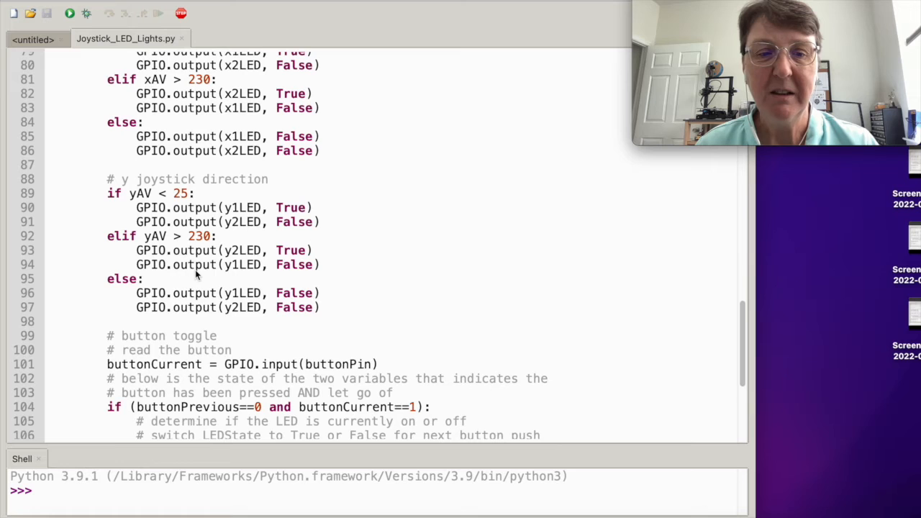
{"action": "scroll", "scroll_direction": "down", "scroll_amount": 3}
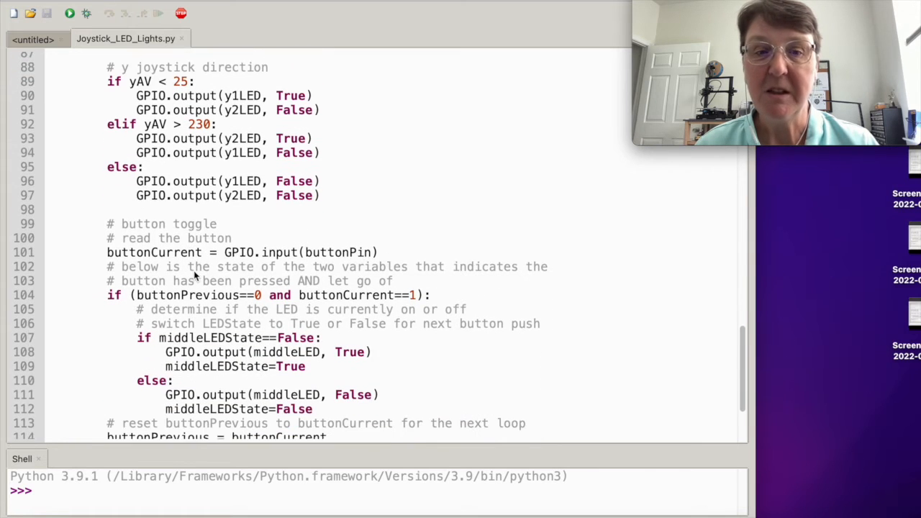
{"action": "scroll", "scroll_direction": "down", "scroll_amount": 3}
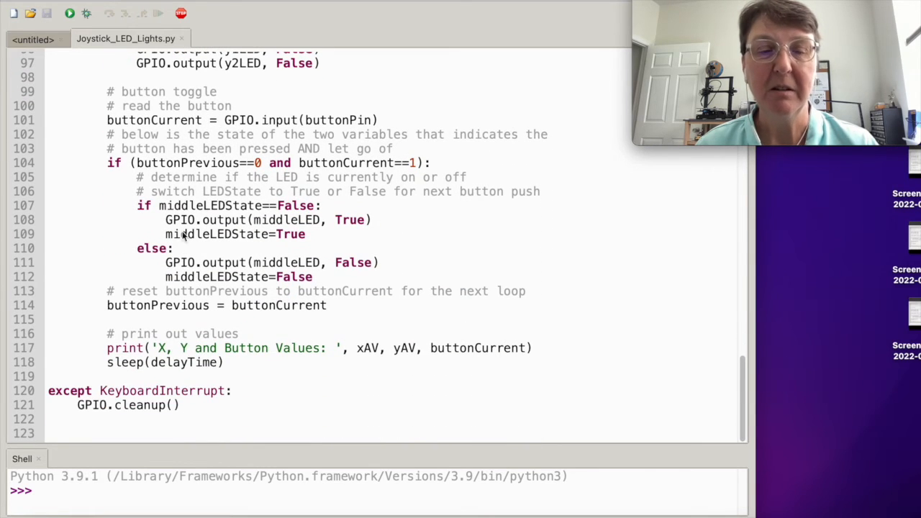
{"action": "mouse_move", "coordinate": [207, 130]}
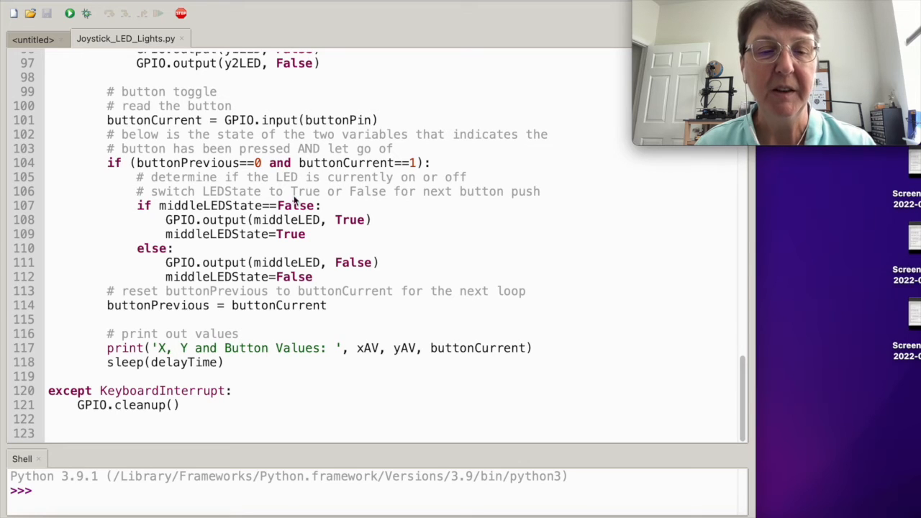
{"action": "mouse_move", "coordinate": [203, 244]}
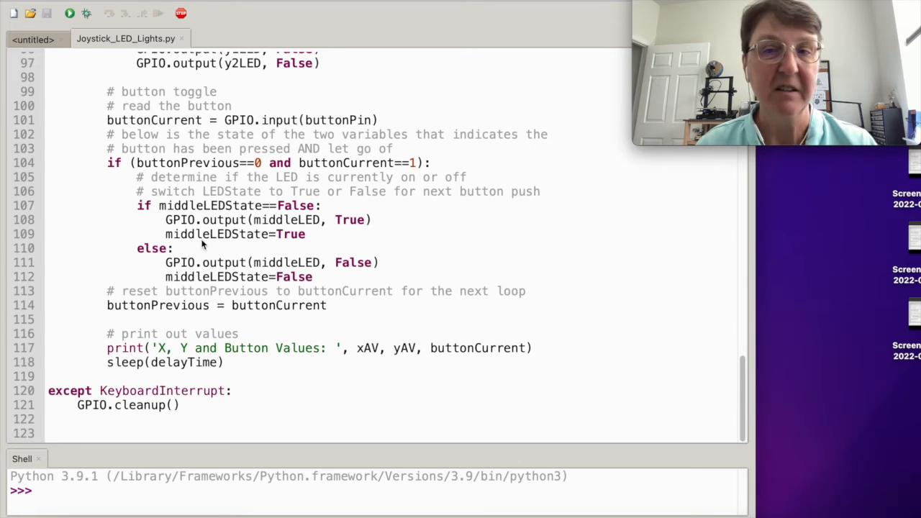
{"action": "mouse_move", "coordinate": [213, 250]}
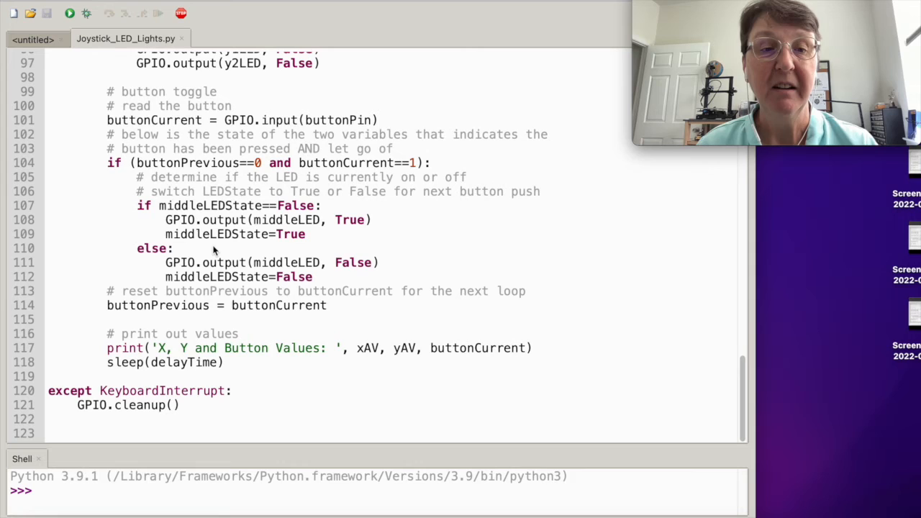
{"action": "mouse_move", "coordinate": [189, 289]}
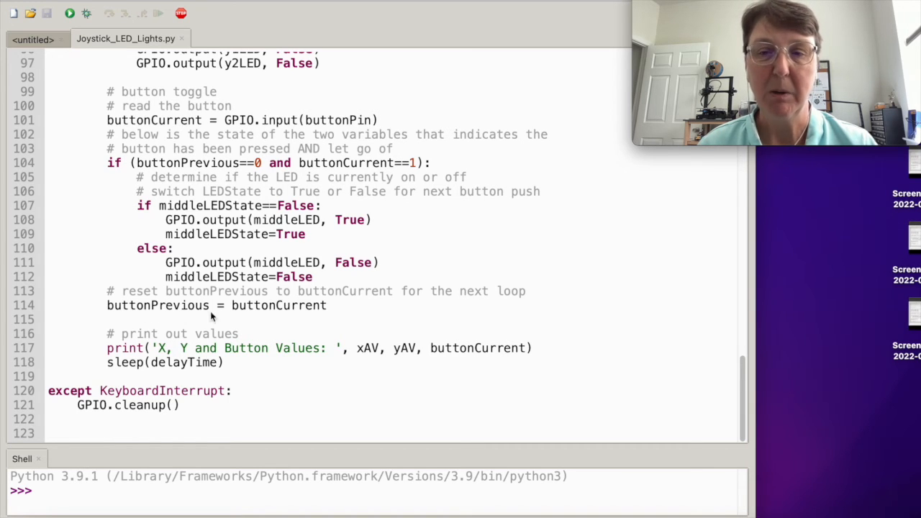
{"action": "mouse_move", "coordinate": [209, 352]}
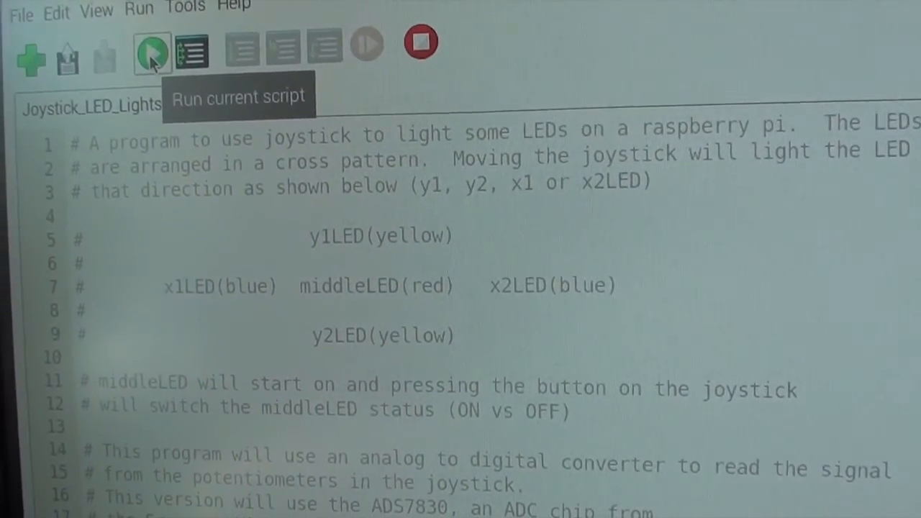
Run Joystick_LED_Lights.py so the Shell streams X, Y and Button values
{"action": "left_click", "coordinate": [151, 47]}
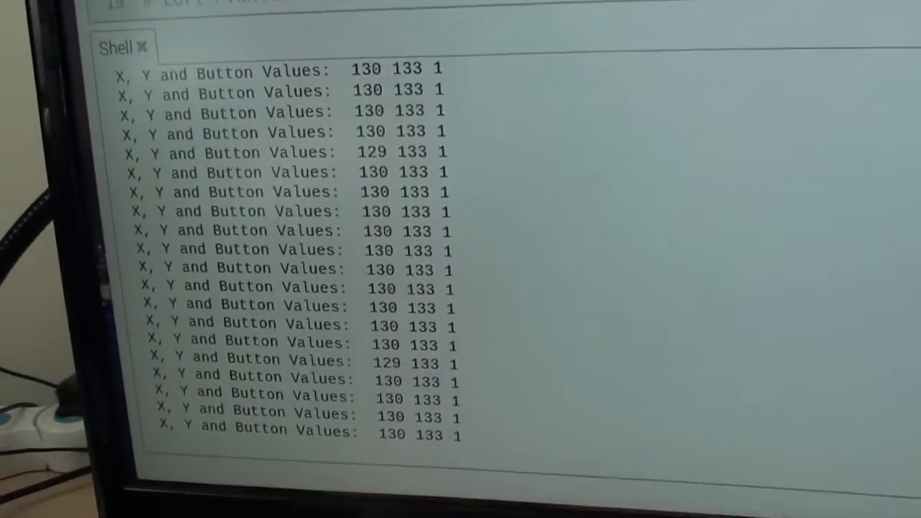